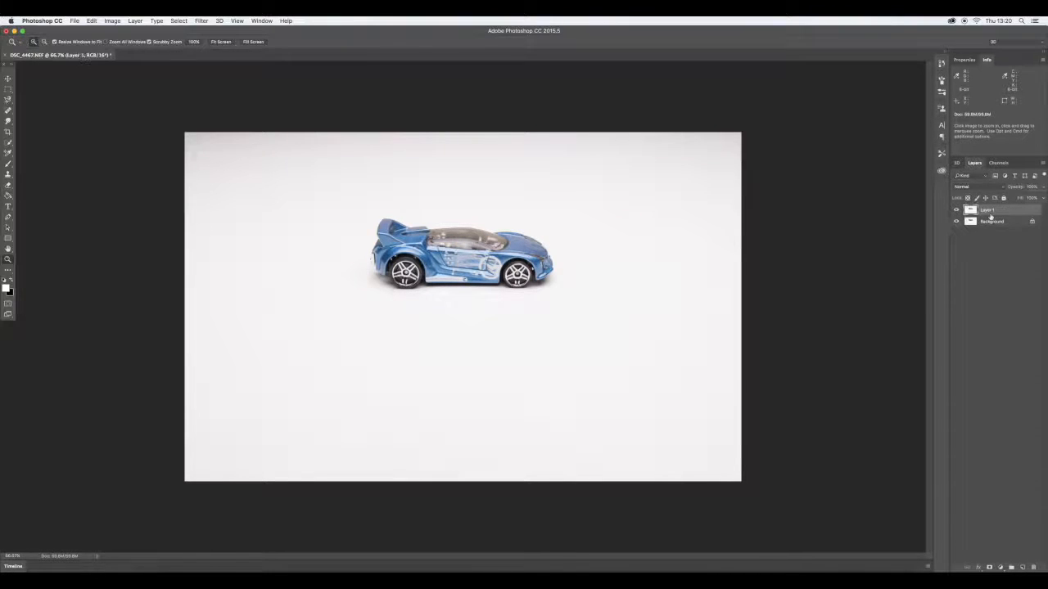
Step: Hide the Background layer so only Layer 1 with the car shows
left_click(955, 221)
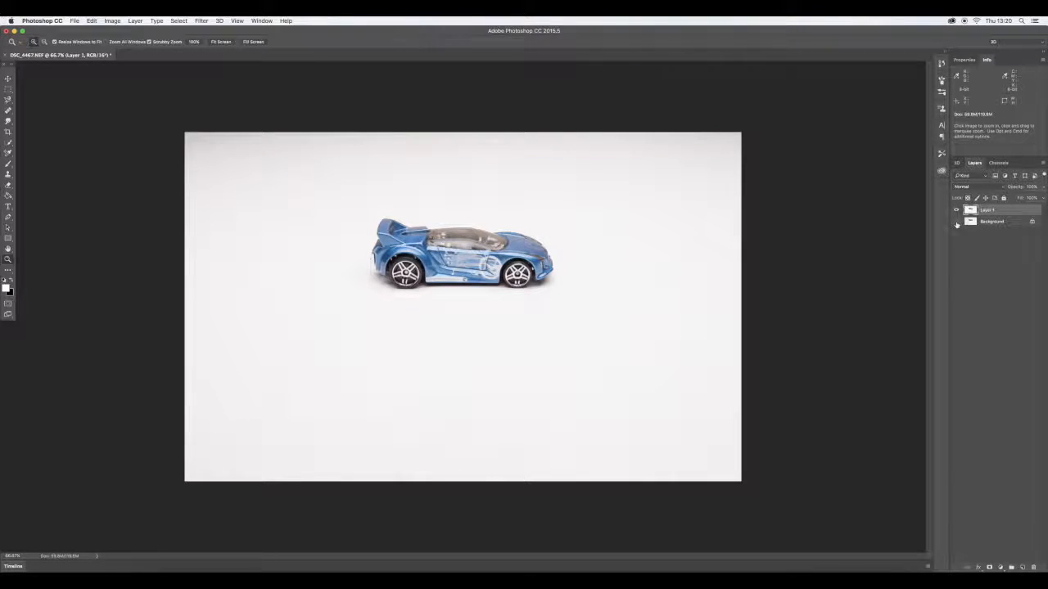
mouse_move(956, 221)
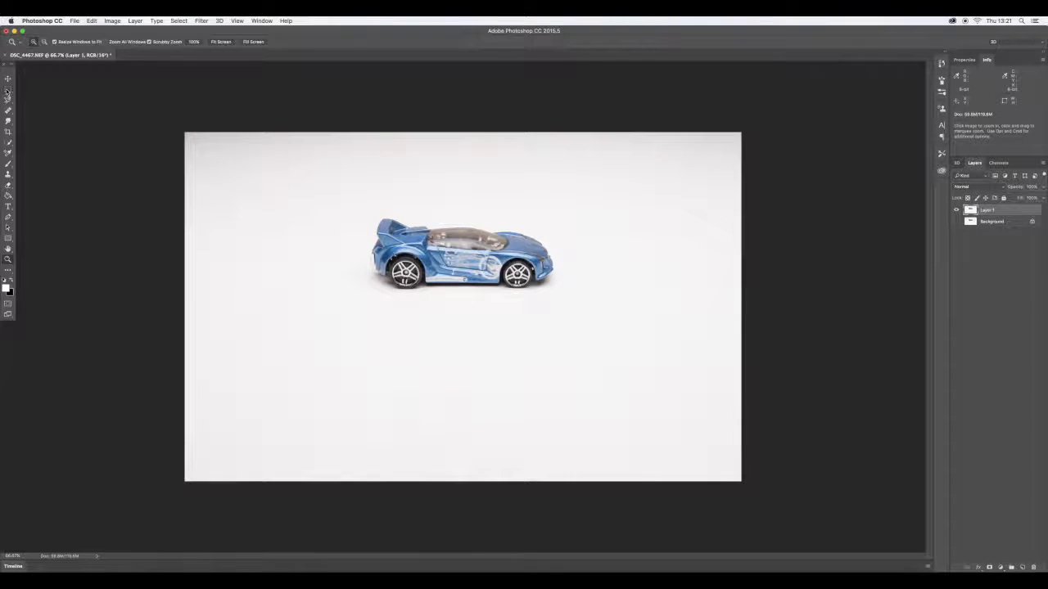
mouse_move(8, 80)
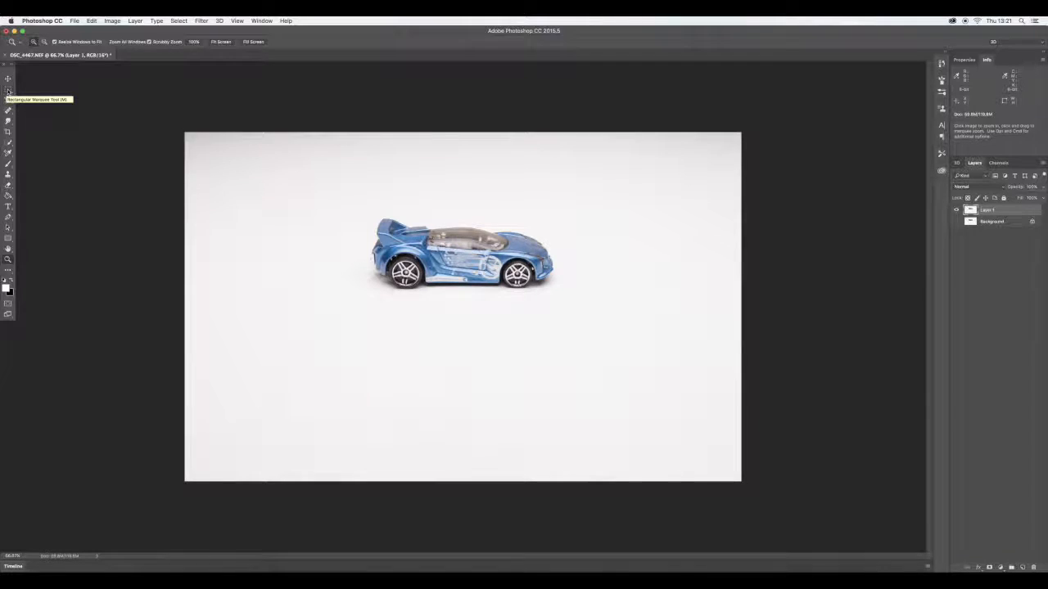
Step: Zoom in on the toy car and switch to the Rectangular Marquee Tool
left_click(8, 90)
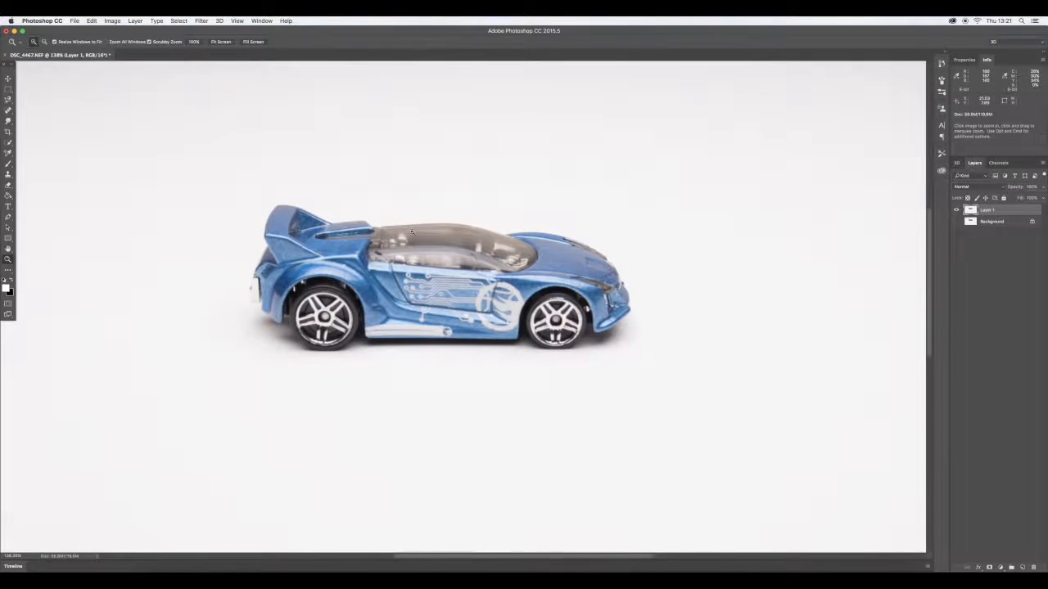
left_click(8, 90)
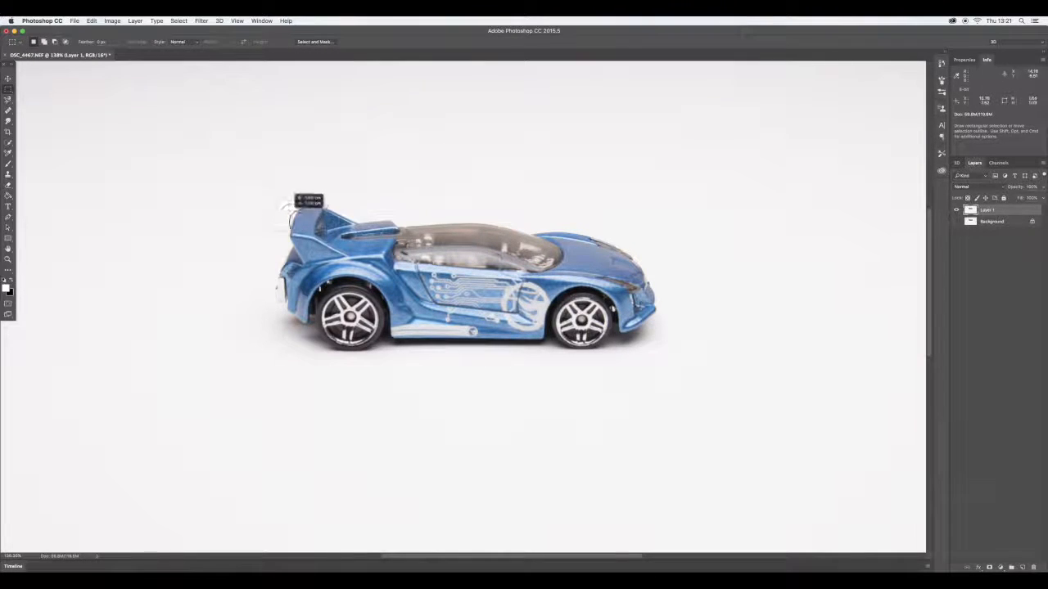
Step: Draw a rectangular selection enclosing the whole car
left_click_drag(294, 200, 661, 344)
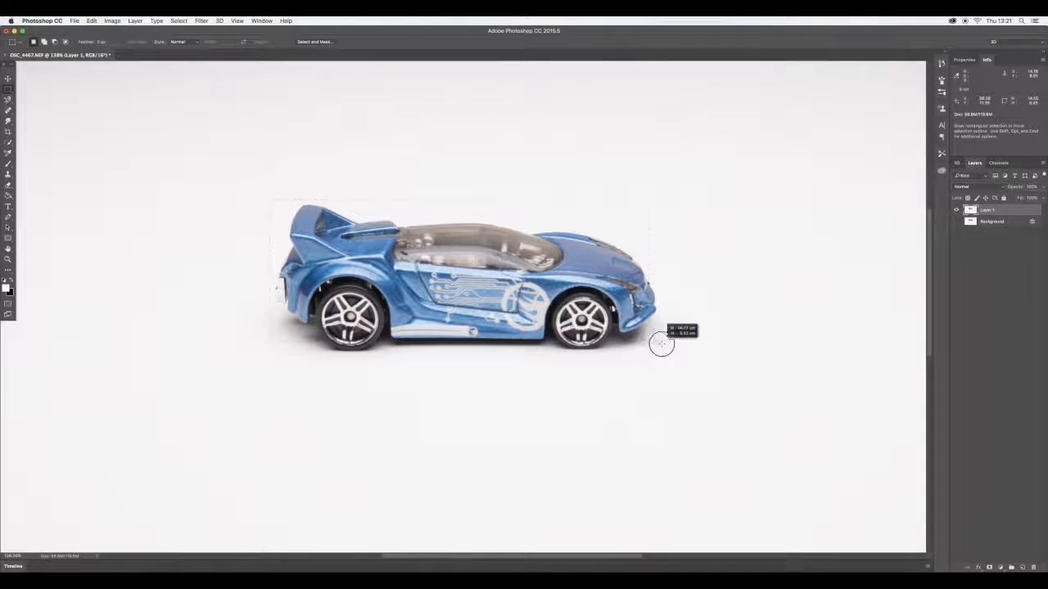
left_click_drag(663, 344, 659, 352)
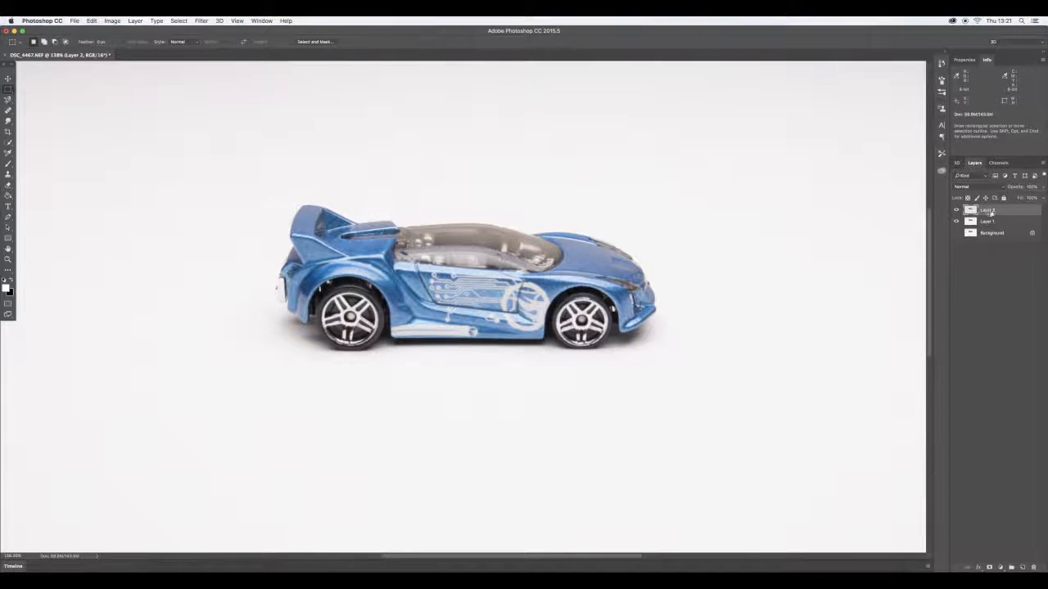
Step: Rename Layer 2 to 'Reflect'
double_click(988, 211)
type("Reflect")
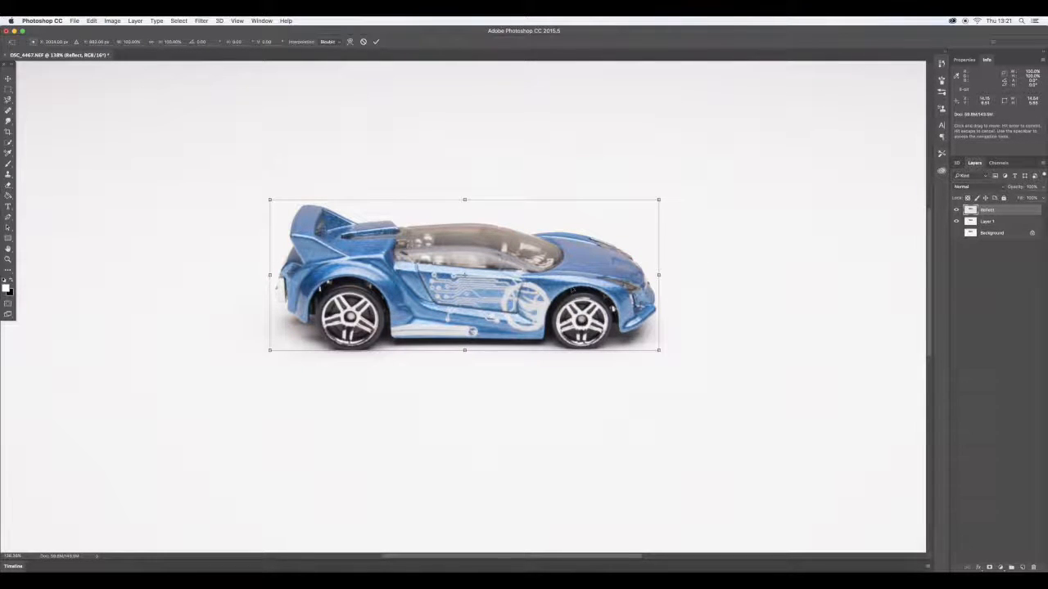
Step: Flip the Reflect copy vertically and apply the transformation
right_click(573, 291)
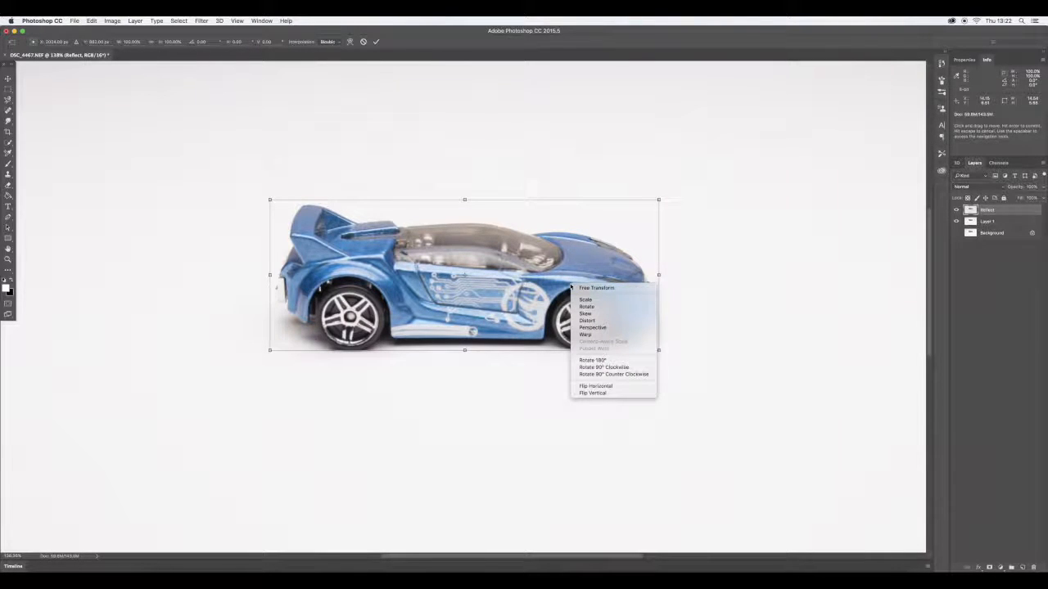
mouse_move(593, 393)
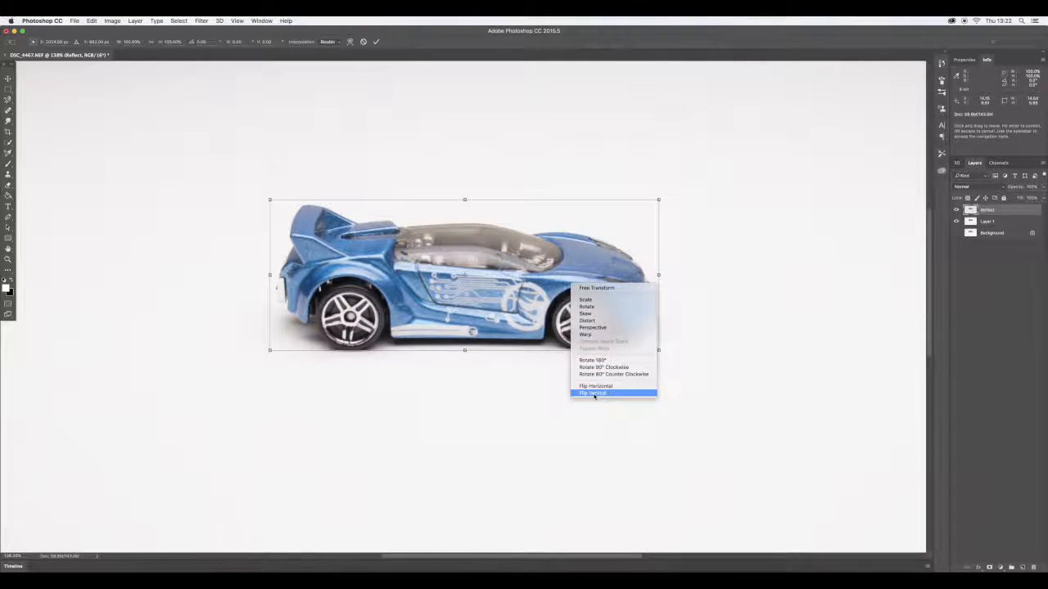
left_click(593, 393)
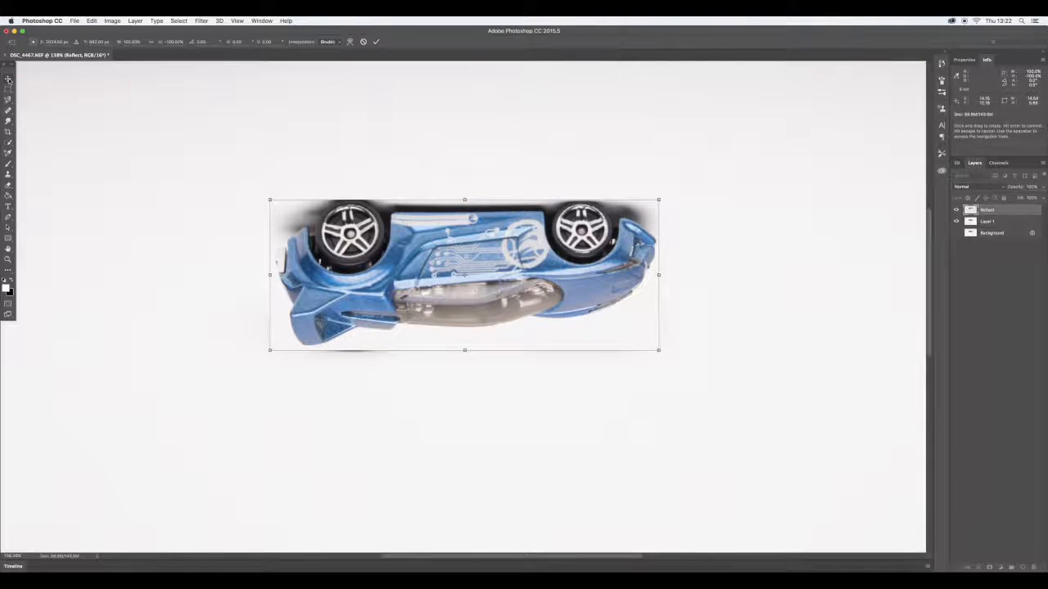
left_click(25, 80)
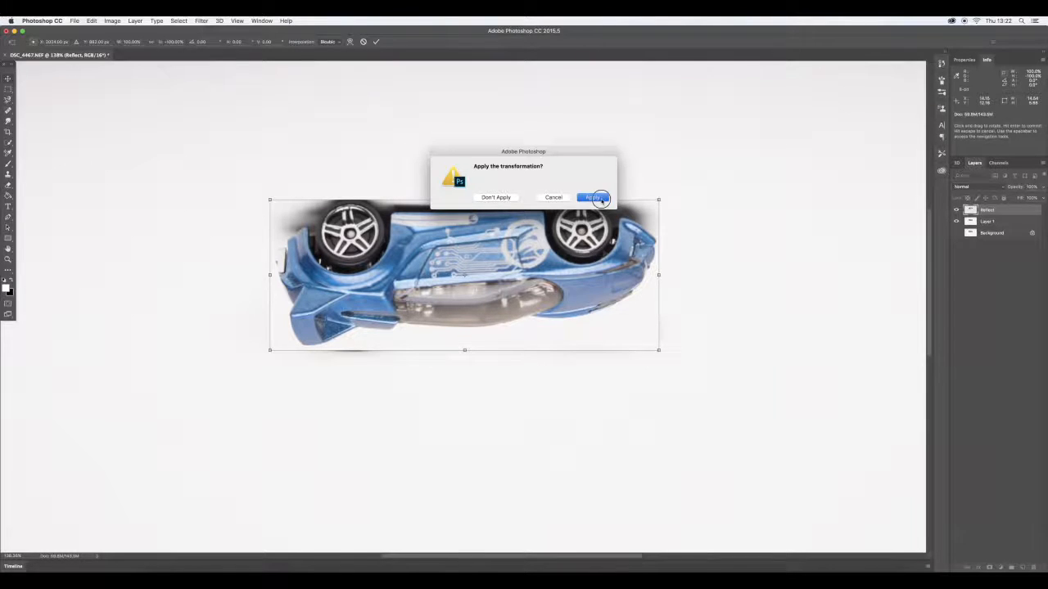
left_click(592, 197)
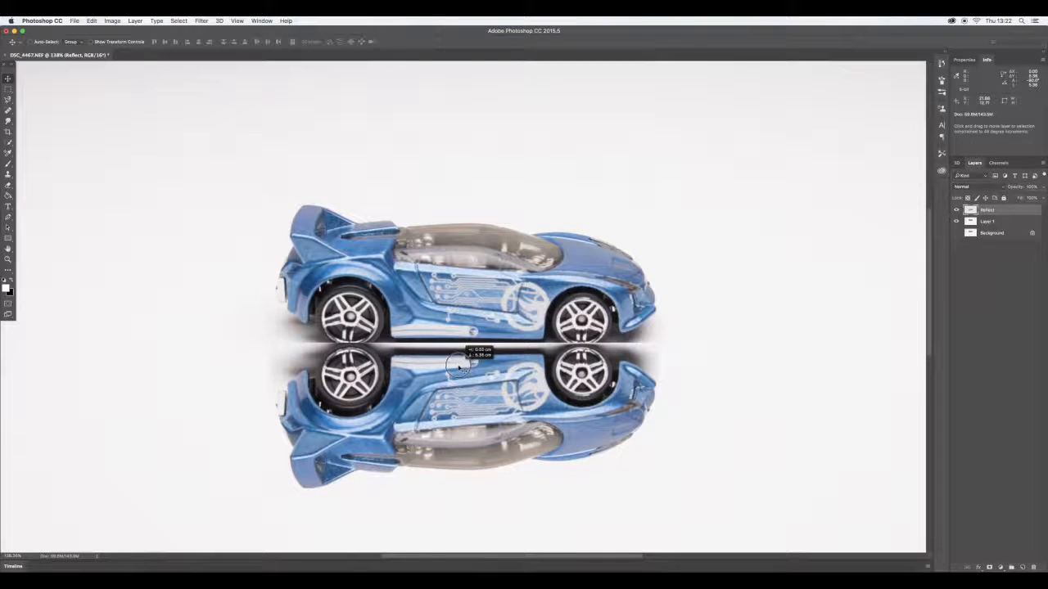
Step: Nudge the flipped Reflect layer down to line up under the wheels
left_click_drag(459, 366, 458, 376)
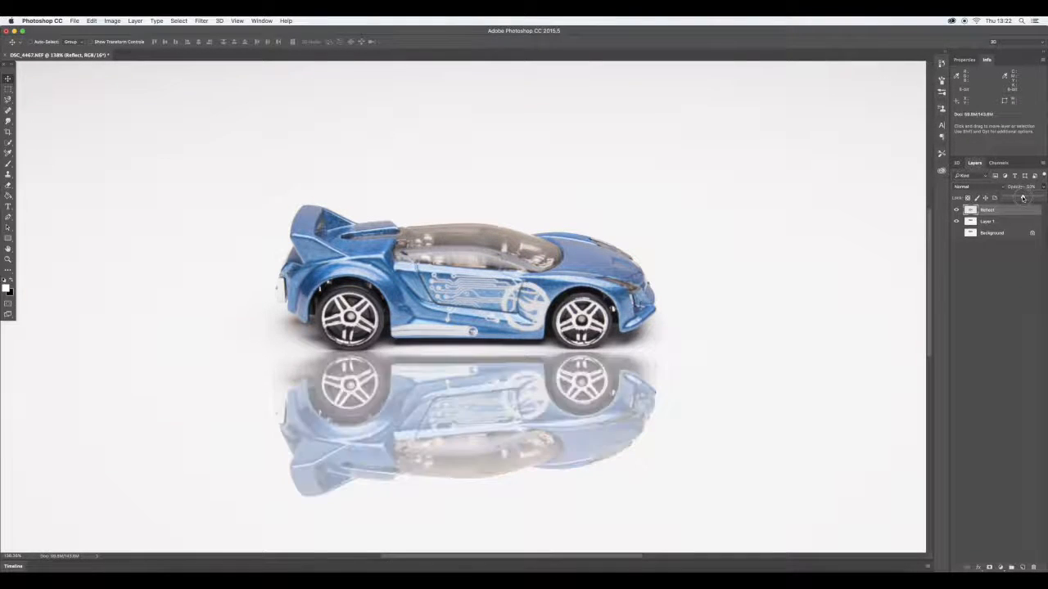
Step: Lower the Reflect layer's opacity further for a fainter reflection
left_click(1022, 198)
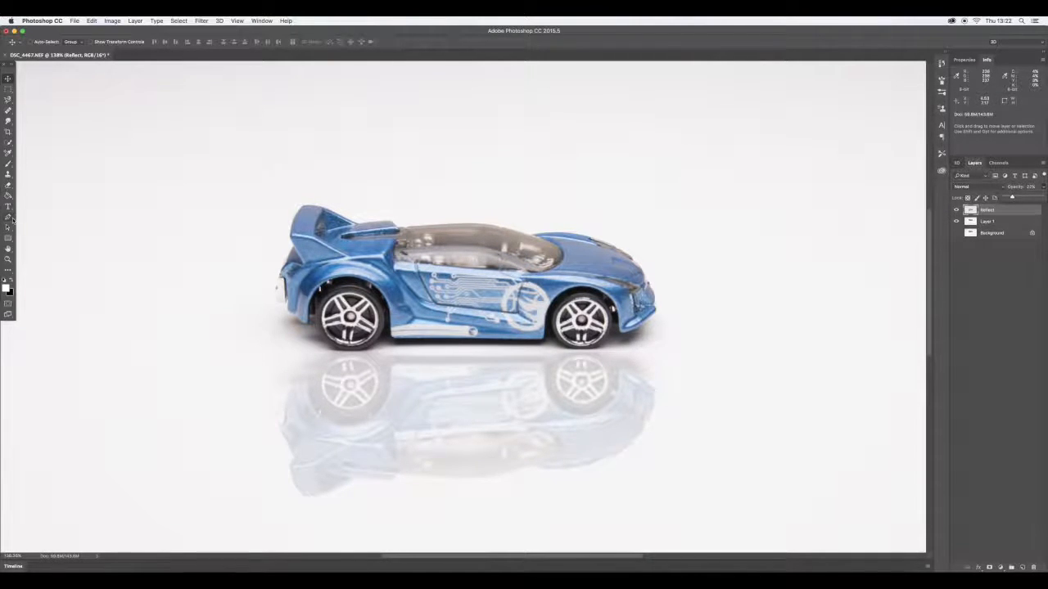
left_click(9, 184)
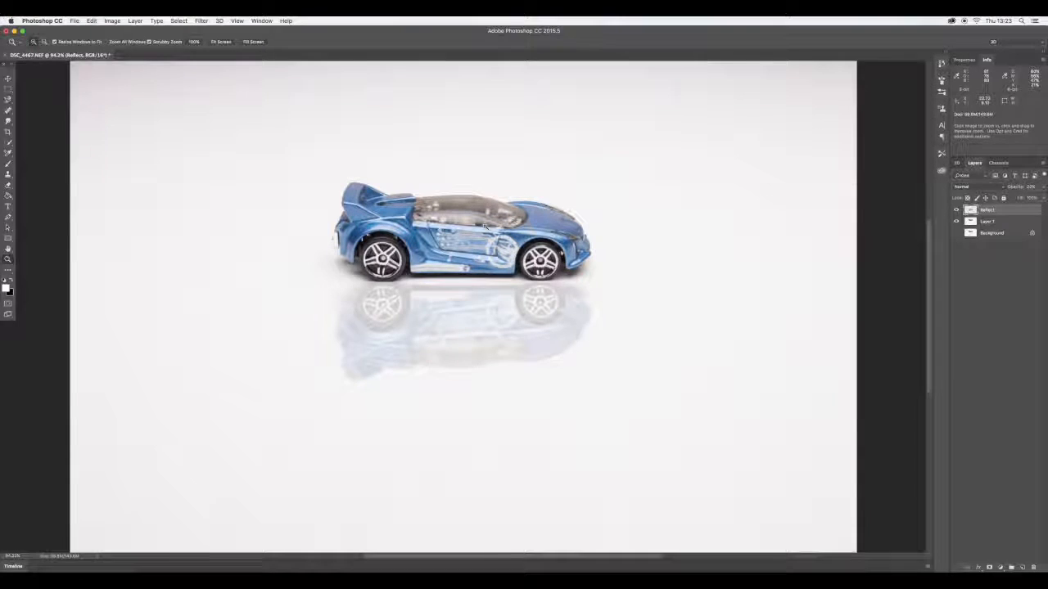
left_click(990, 210)
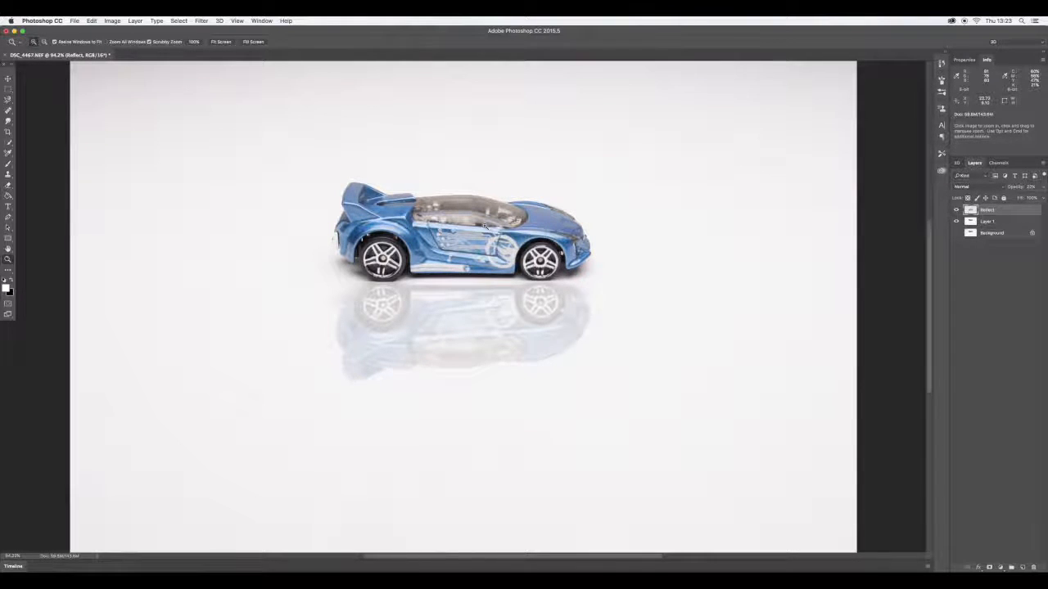